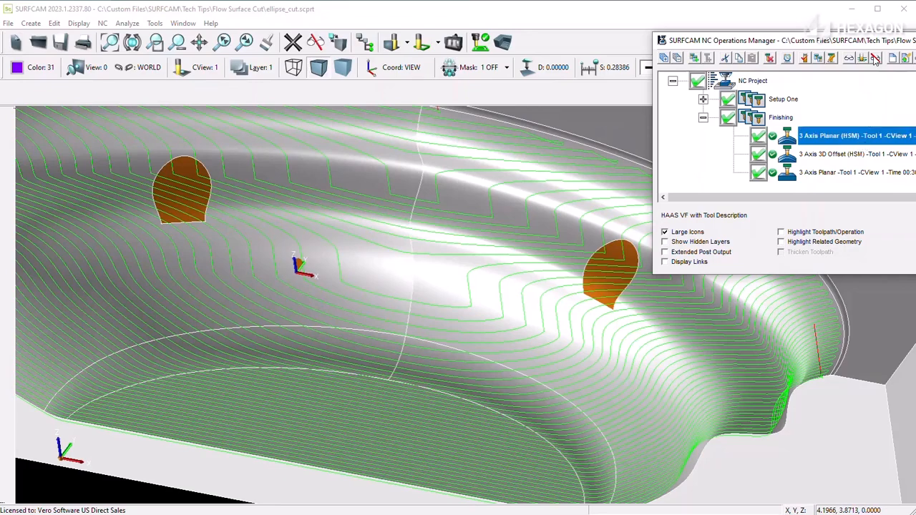
Display the 3D Offset operation's toolpath, then the last 3 Axis Planar operation's toolpath.
left_click(856, 155)
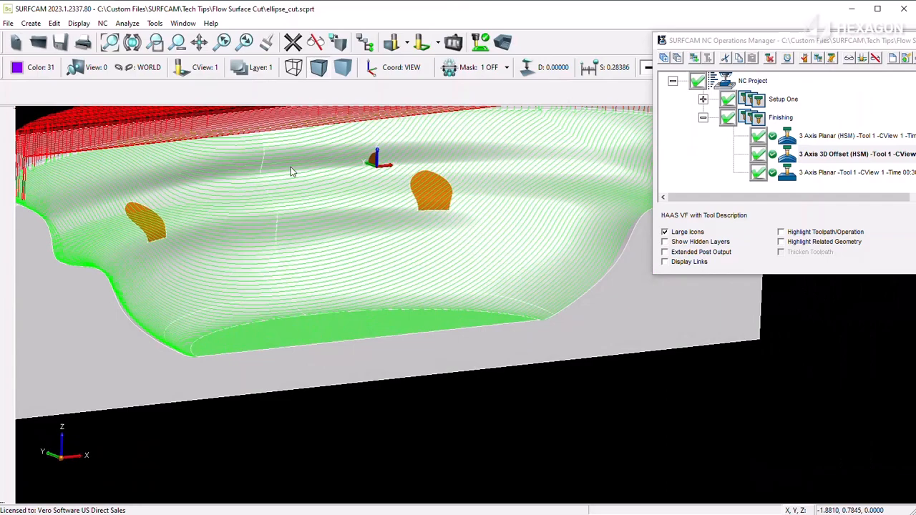
mouse_move(198, 200)
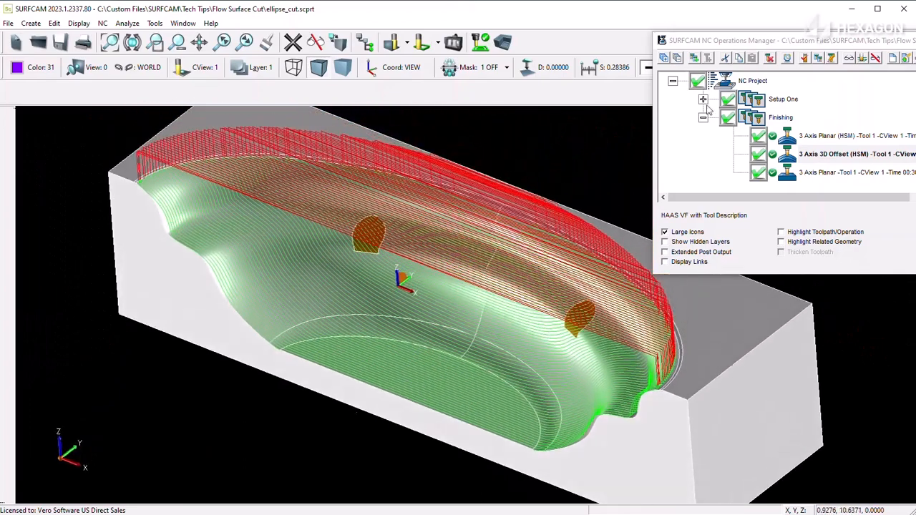
left_click(852, 155)
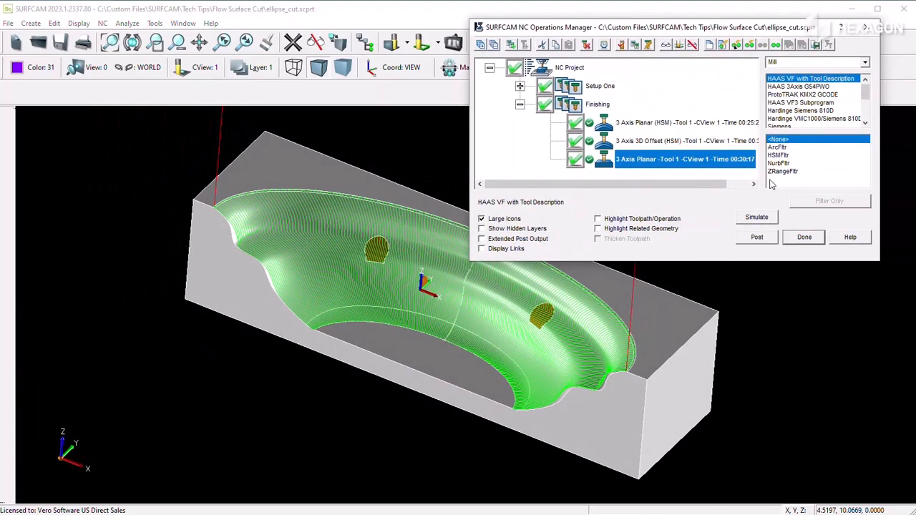
mouse_move(704, 58)
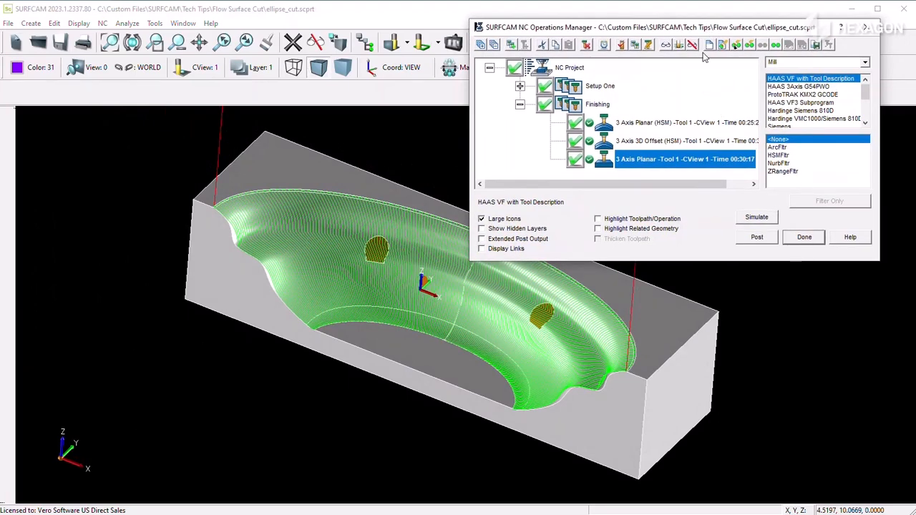
Hide the operations manager and make view 9 Flow Surface Project the construction view, ready for spline creation.
left_click(804, 238)
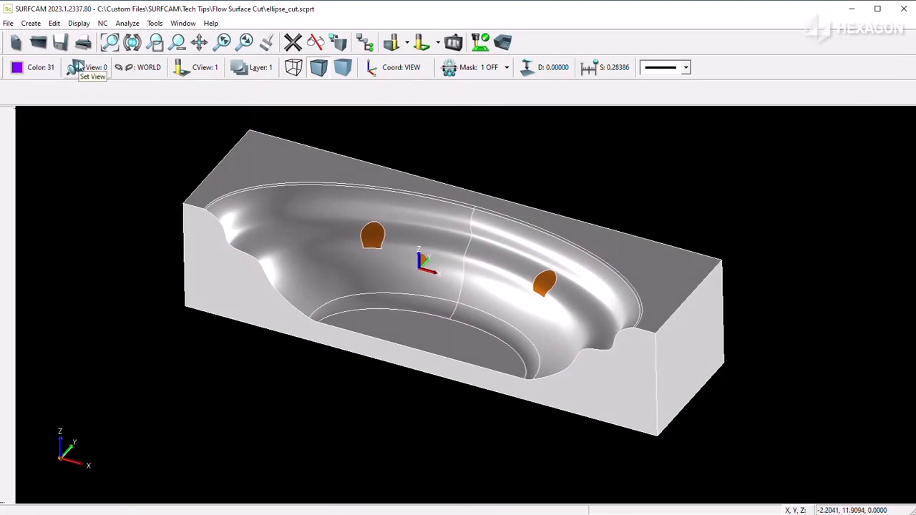
left_click(95, 67)
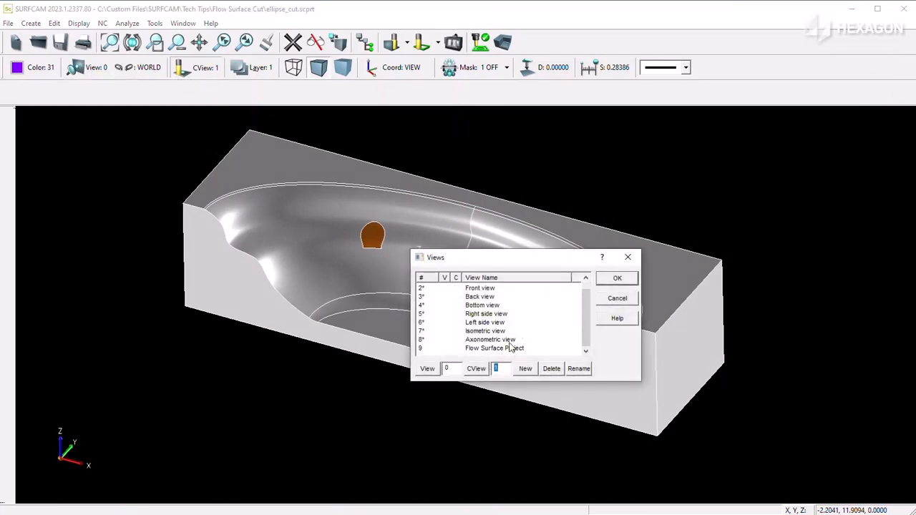
left_click(616, 278)
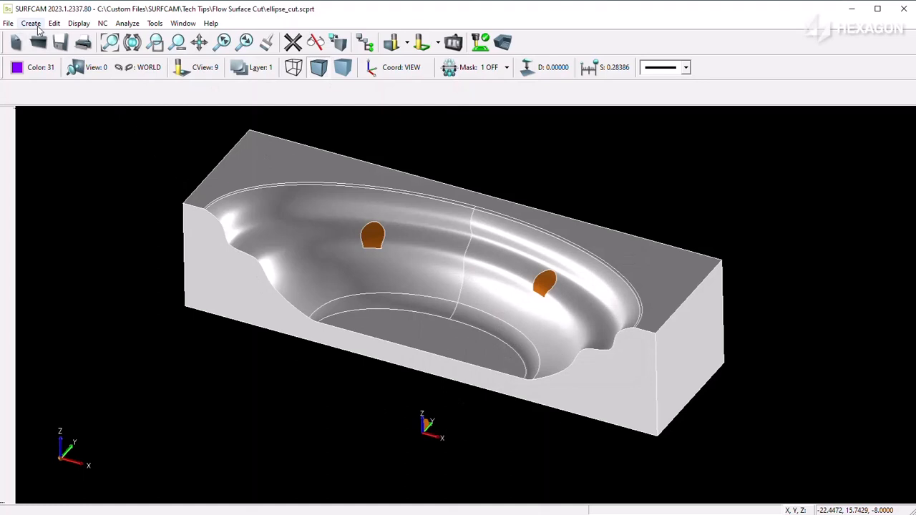
left_click(32, 23)
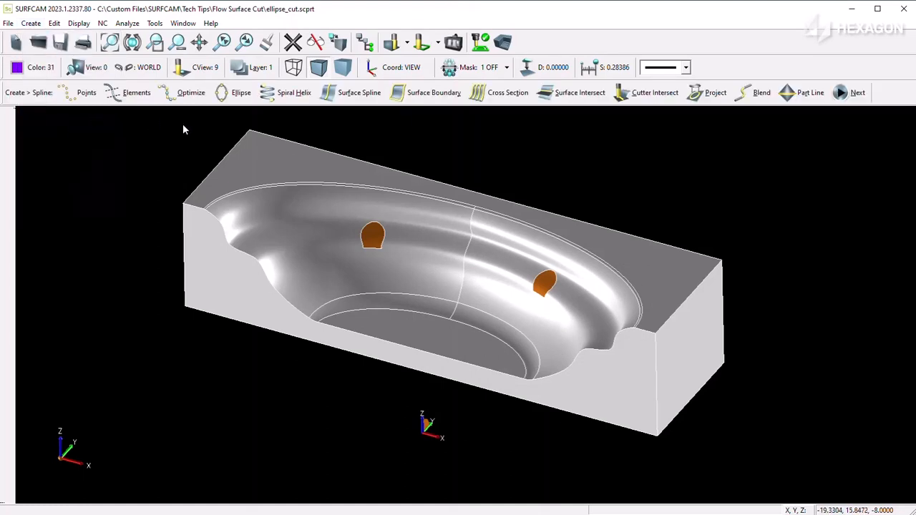
Create a Silhouette-type surface boundary curve around the cavity surfaces and bring up the Layers dialog.
left_click(434, 92)
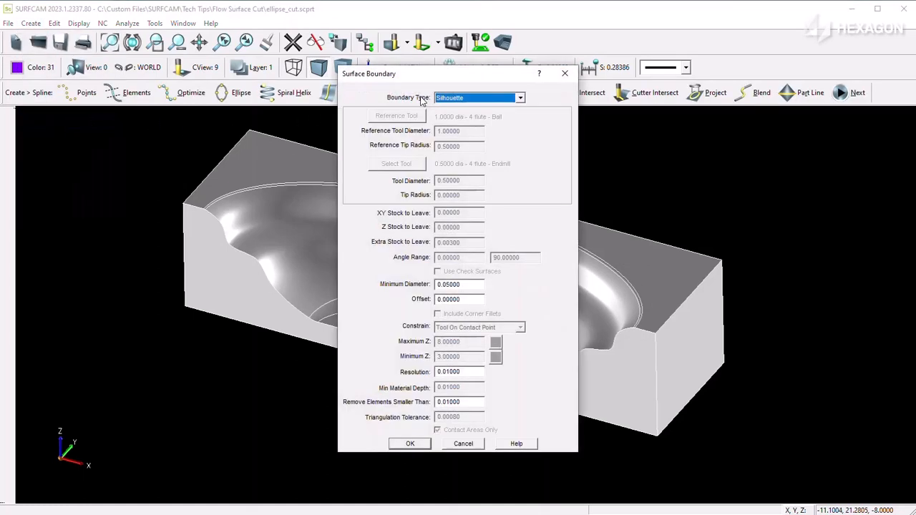
left_click(521, 98)
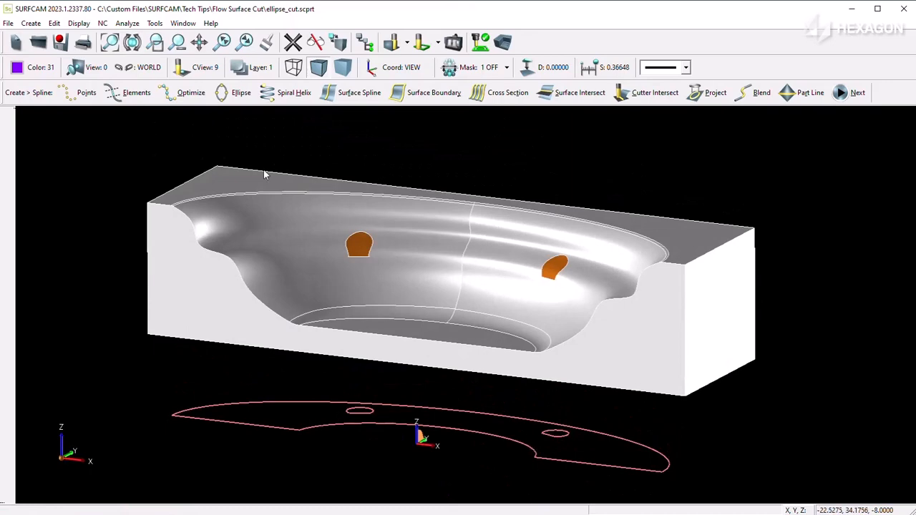
left_click(258, 67)
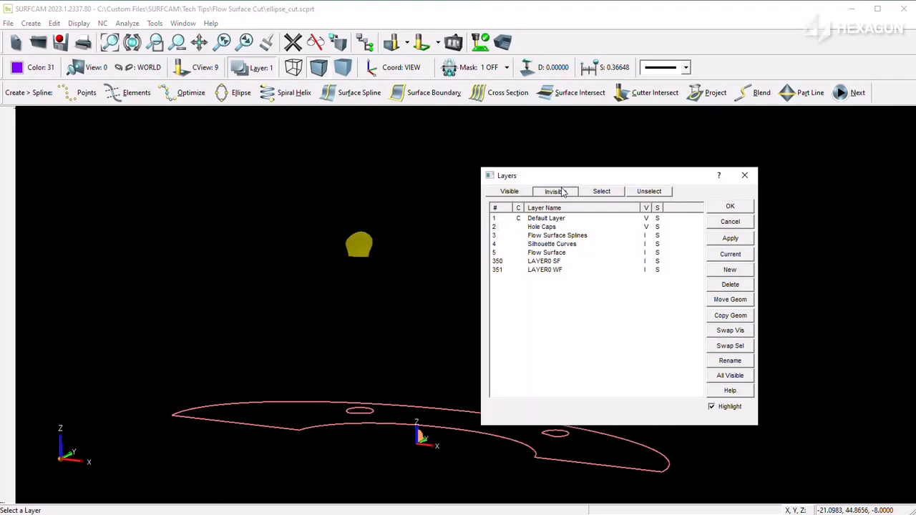
Make the other layers invisible and chain-select the boundary elements to trim it to two arcs.
left_click(730, 206)
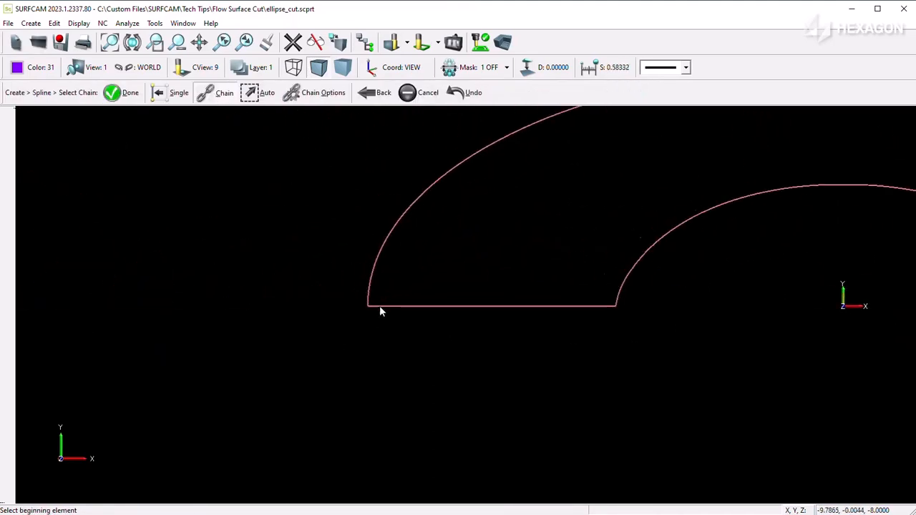
left_click(380, 303)
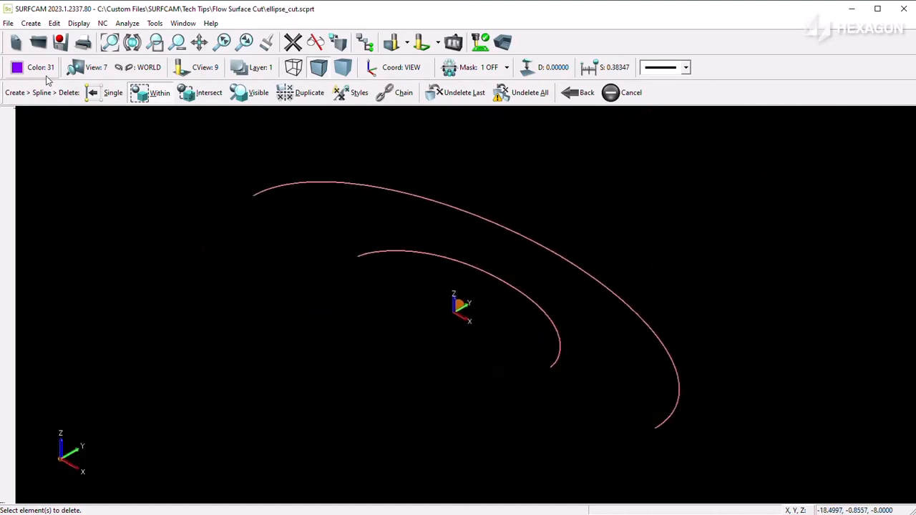
Change the two arcs to white from the colour palette.
left_click(35, 67)
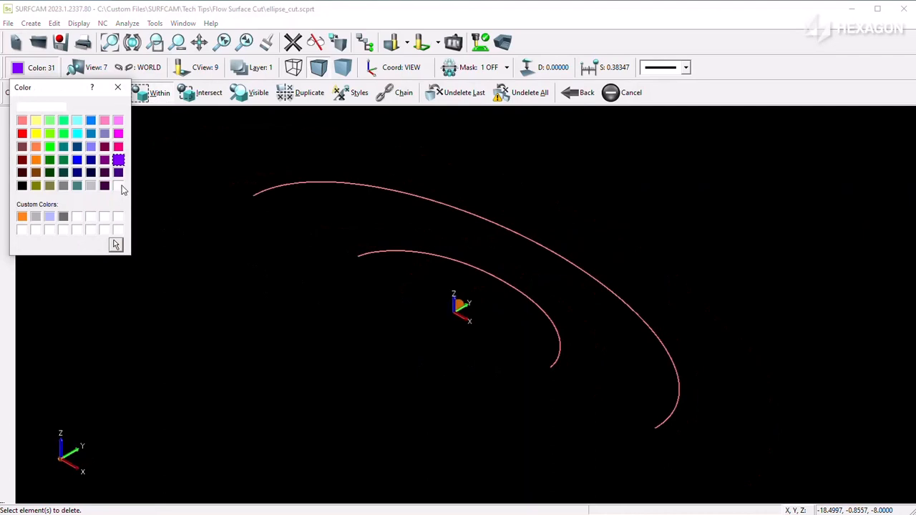
left_click(31, 23)
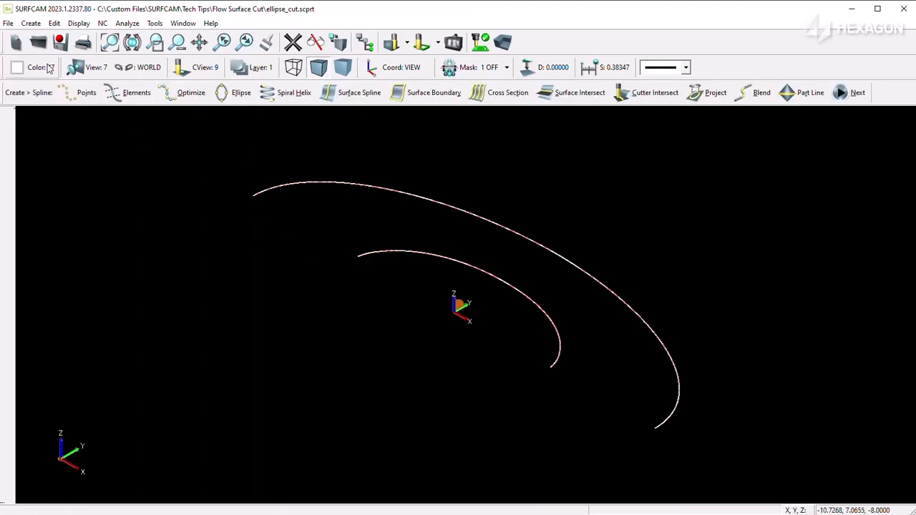
left_click(35, 67)
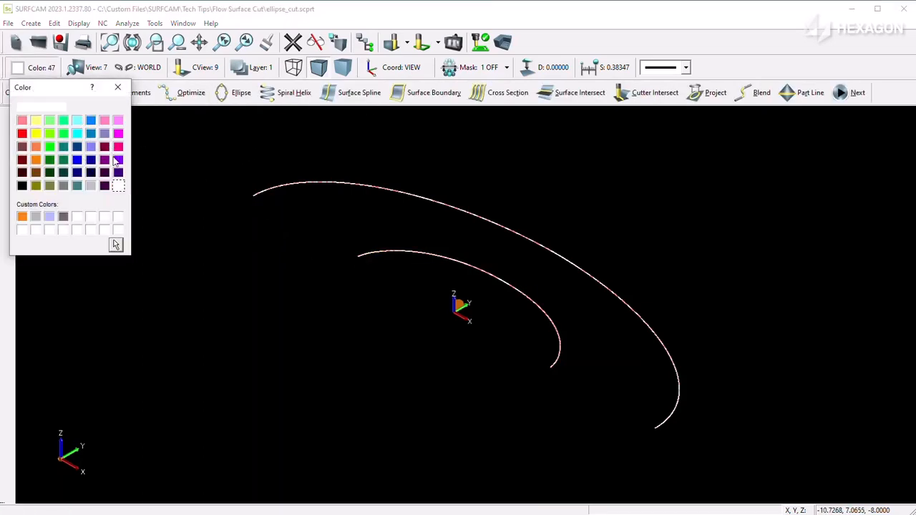
Turn on a selection mask filtering only the white colour.
left_click(468, 67)
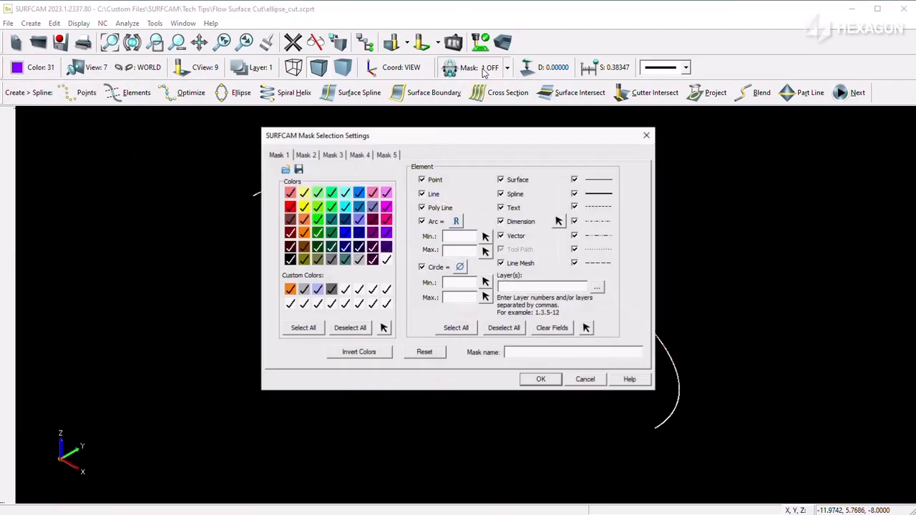
left_click(349, 328)
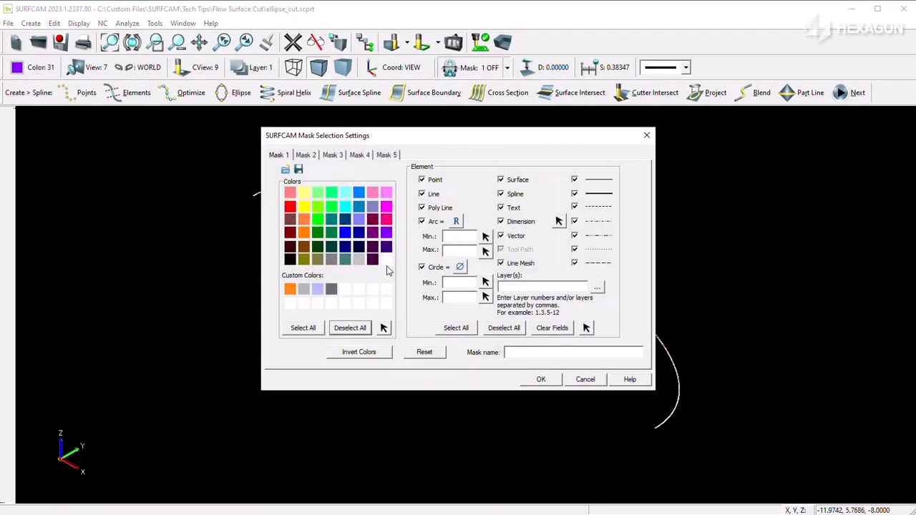
left_click(541, 379)
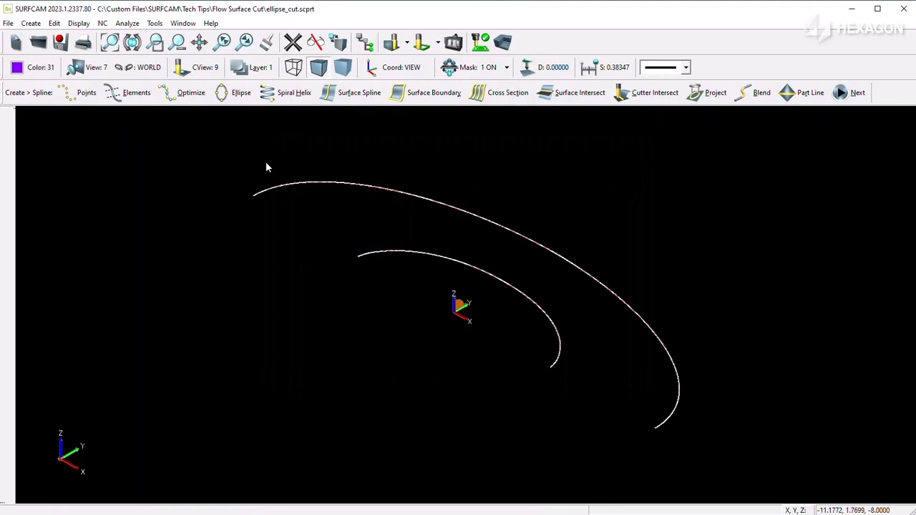
Create a cross-section surface from the outer and inner elliptical arcs, then begin a surface edit on it.
left_click(32, 23)
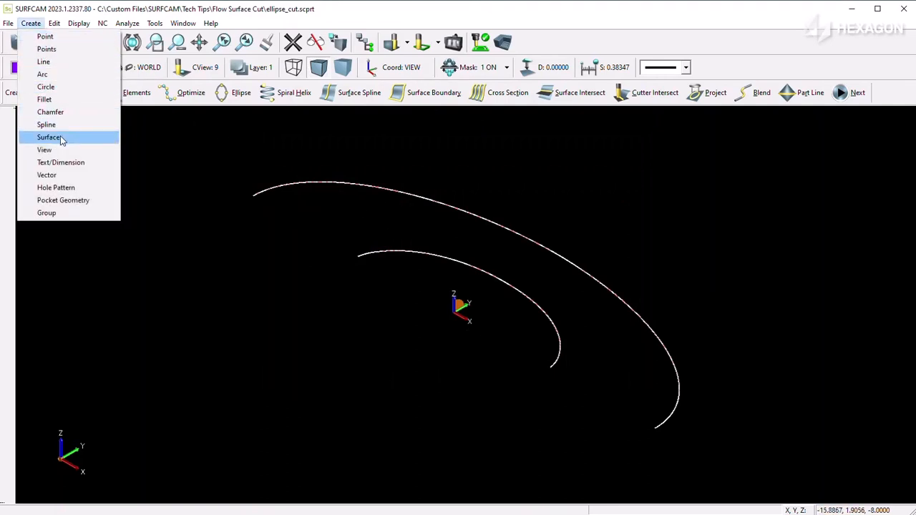
left_click(50, 137)
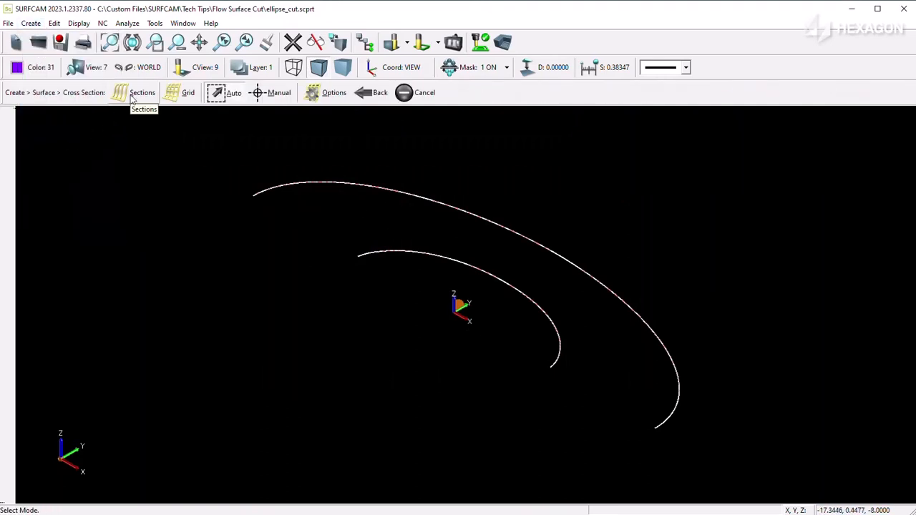
left_click(357, 201)
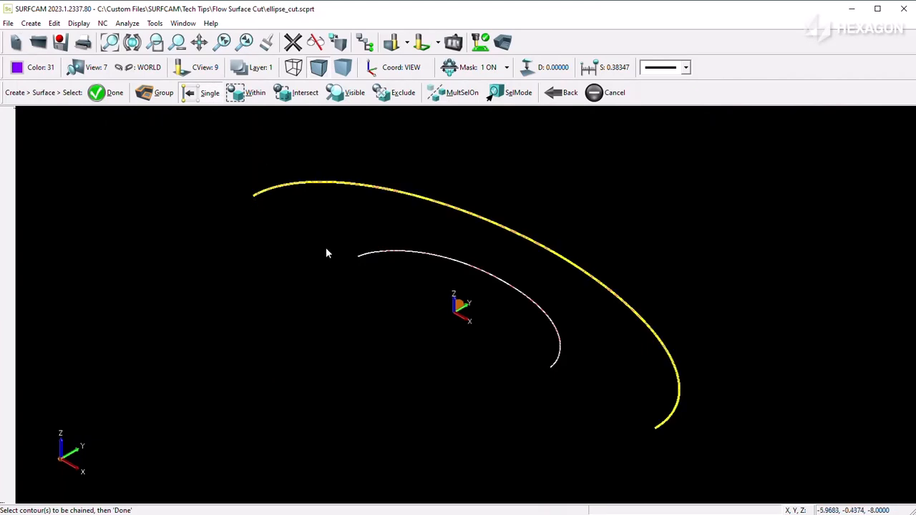
left_click(115, 92)
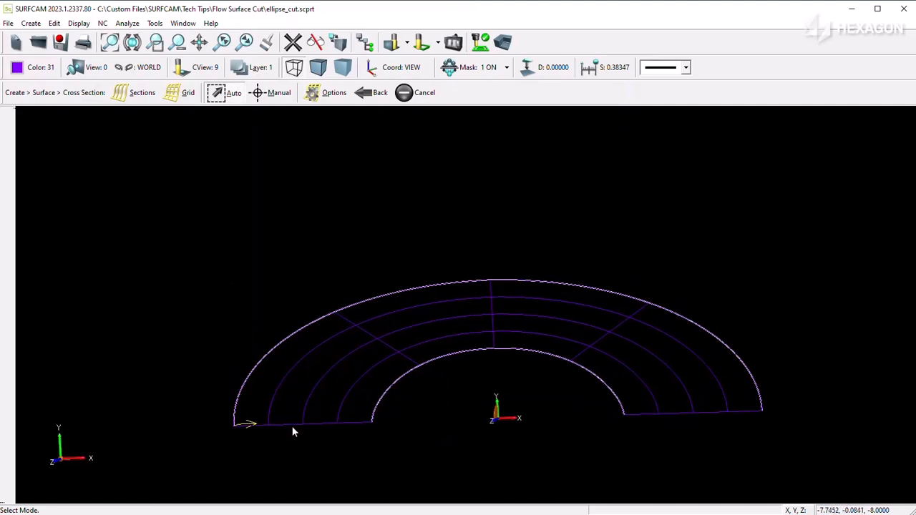
mouse_move(259, 414)
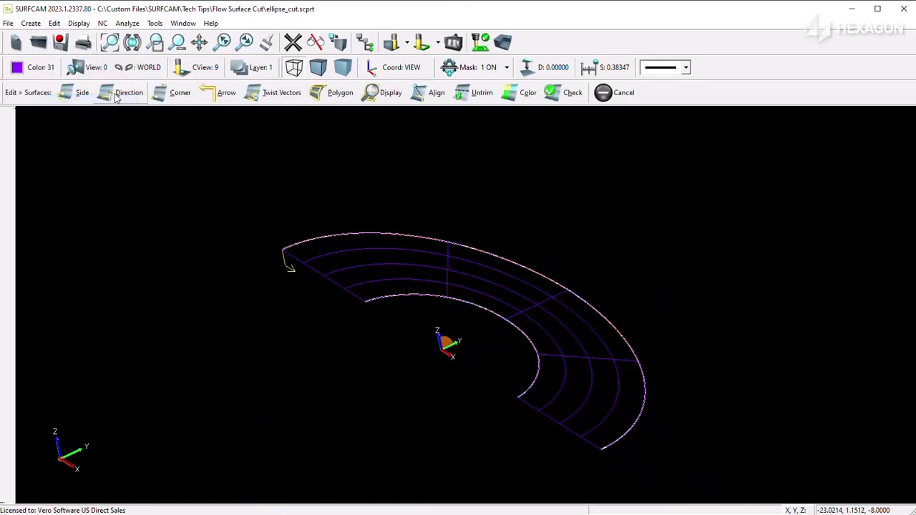
left_click(129, 91)
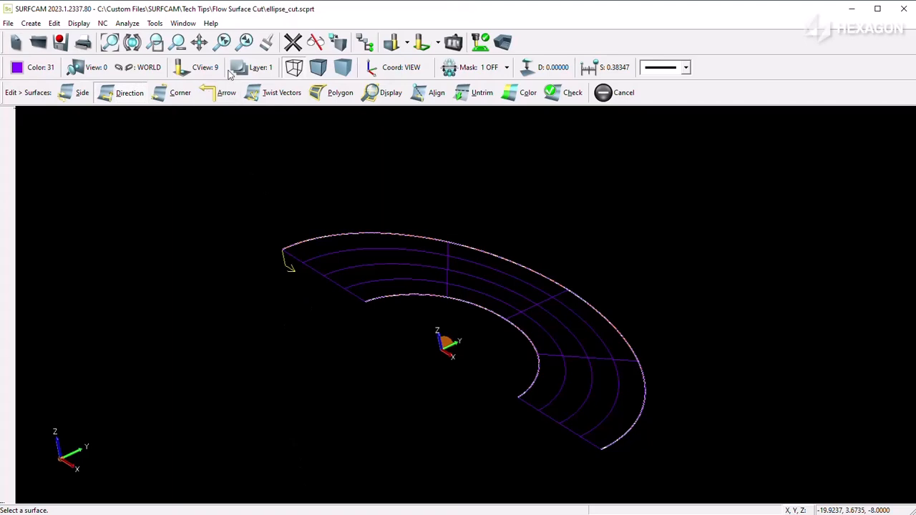
Make the hidden part layers visible again and bring up the NC machining menu.
left_click(257, 67)
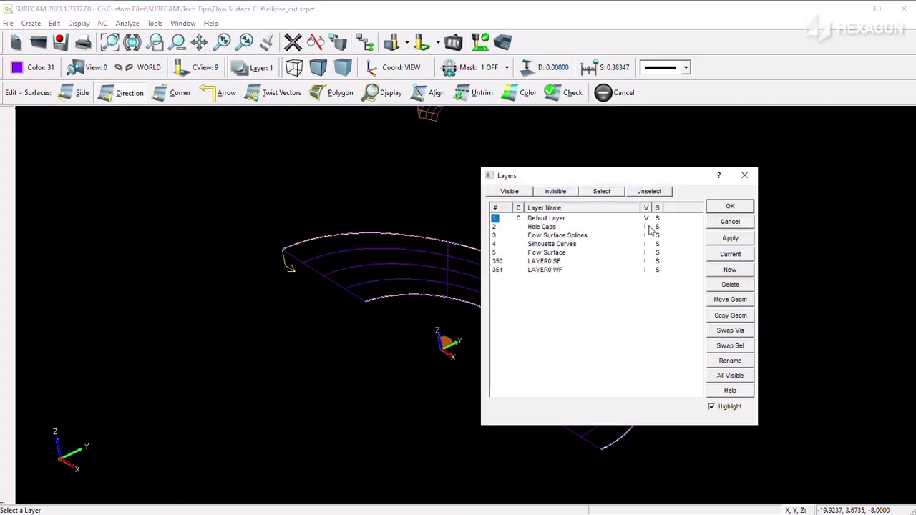
left_click(729, 206)
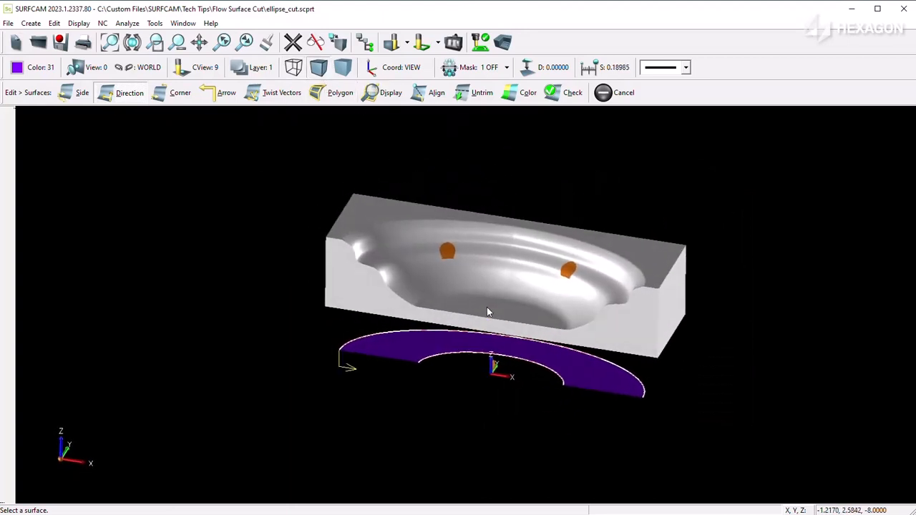
left_click(103, 23)
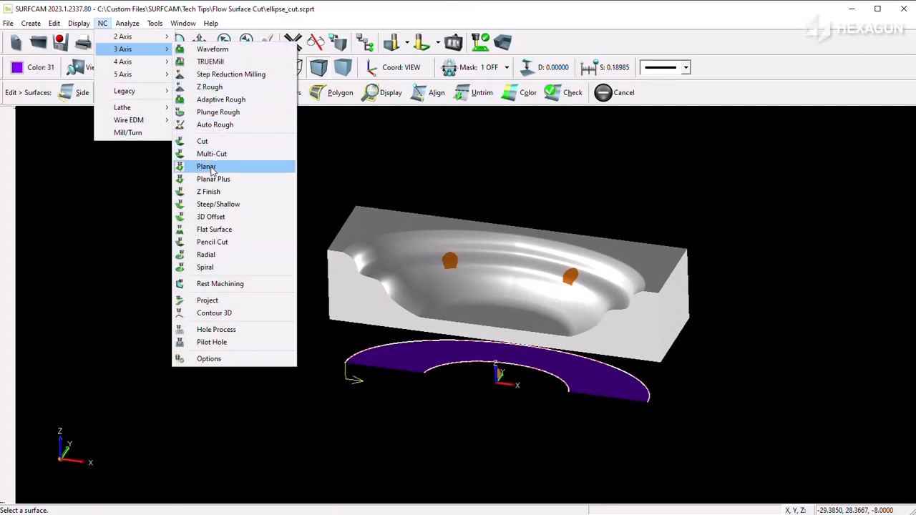
Start a 3 Axis Planar operation with the Cut Surfaces group and a ball-end tool from the library.
left_click(206, 166)
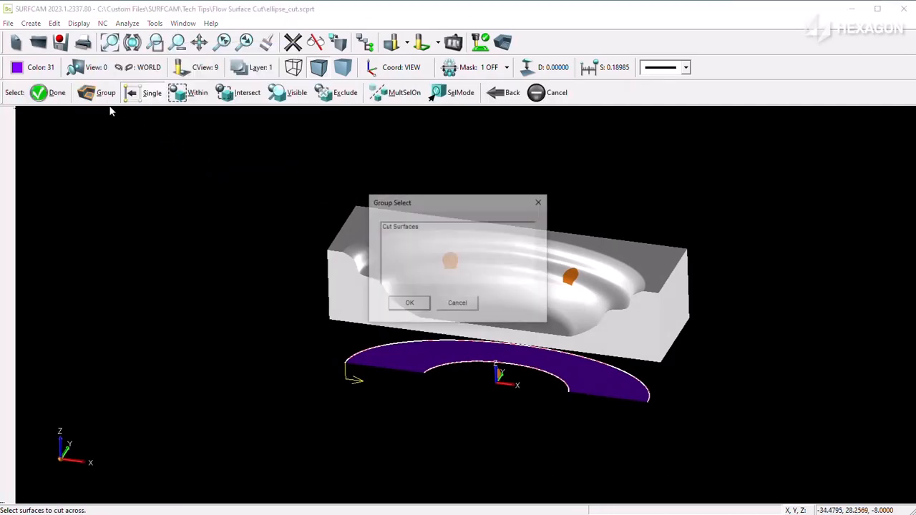
left_click(457, 226)
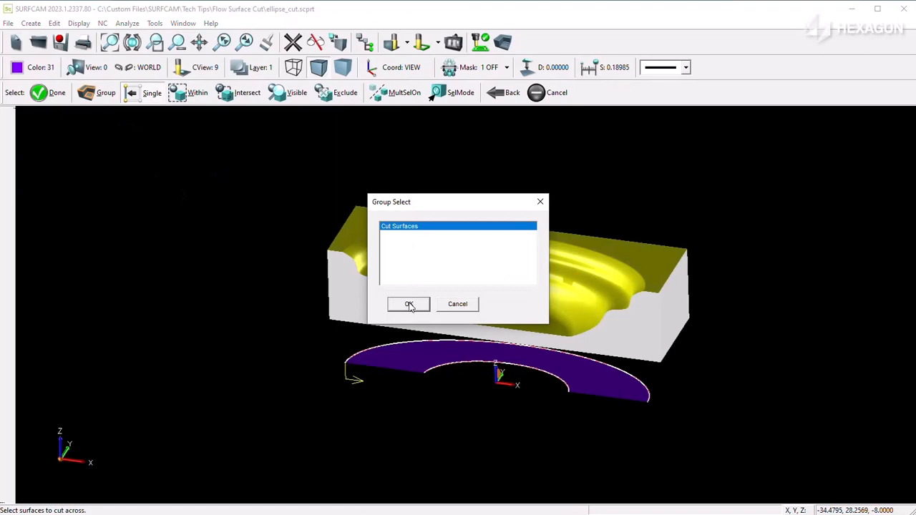
left_click(409, 304)
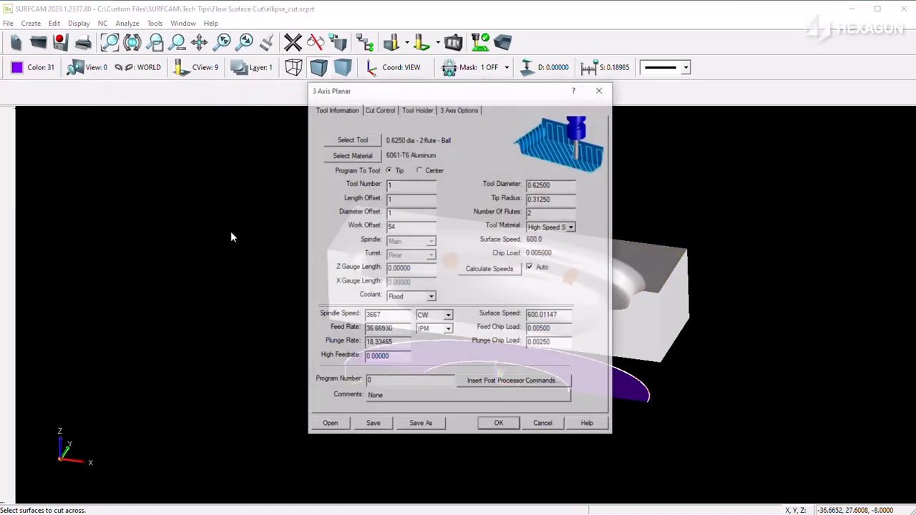
left_click(352, 140)
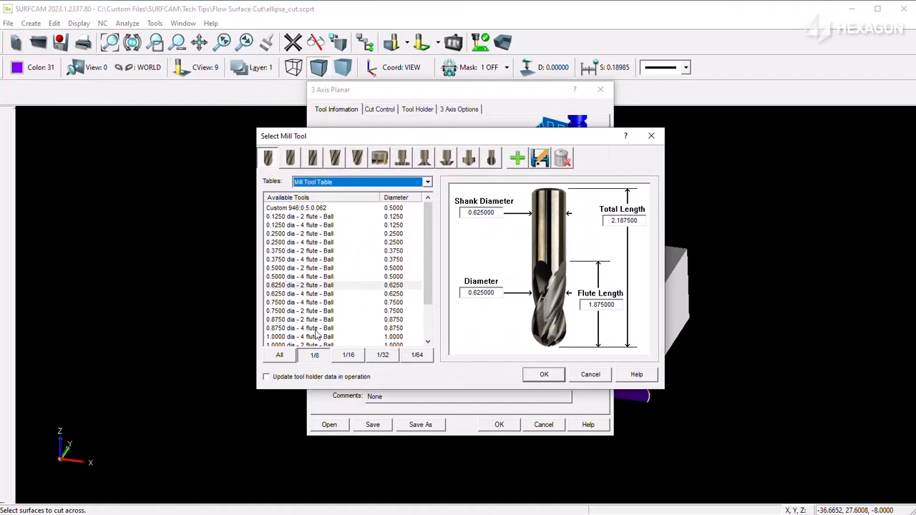
left_click(543, 375)
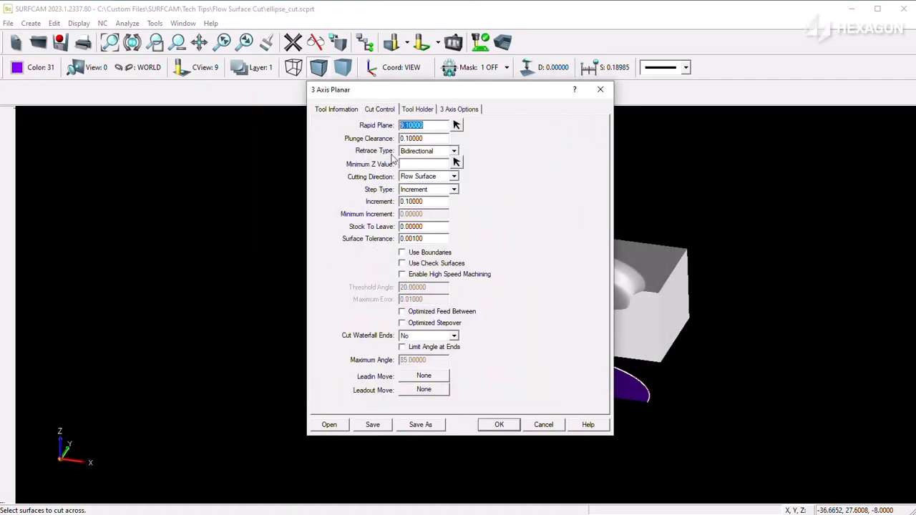
Set Cutting Direction to Flow Surface on Cut Control and accept the operation settings.
left_click(453, 176)
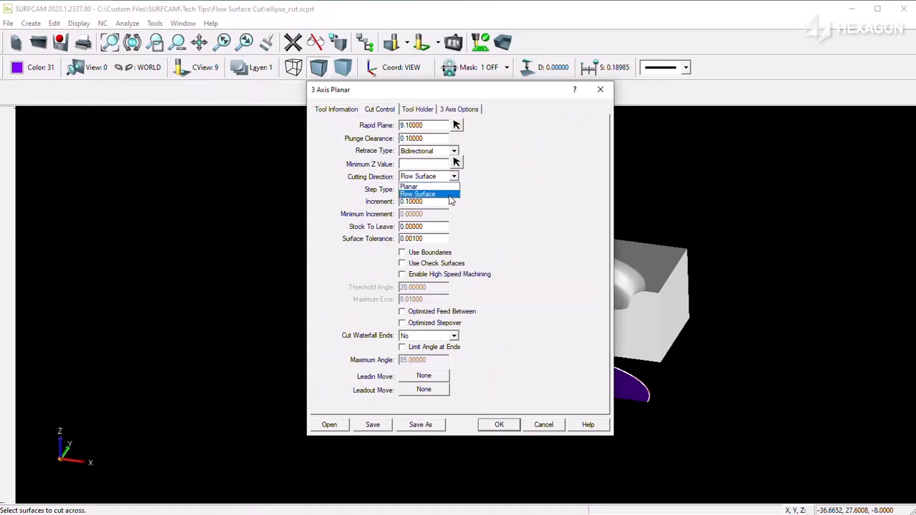
left_click(418, 195)
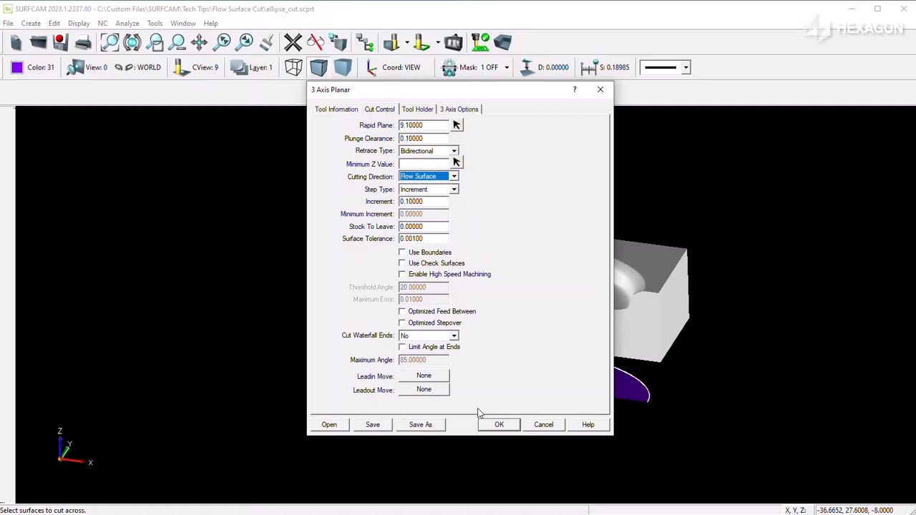
left_click(498, 423)
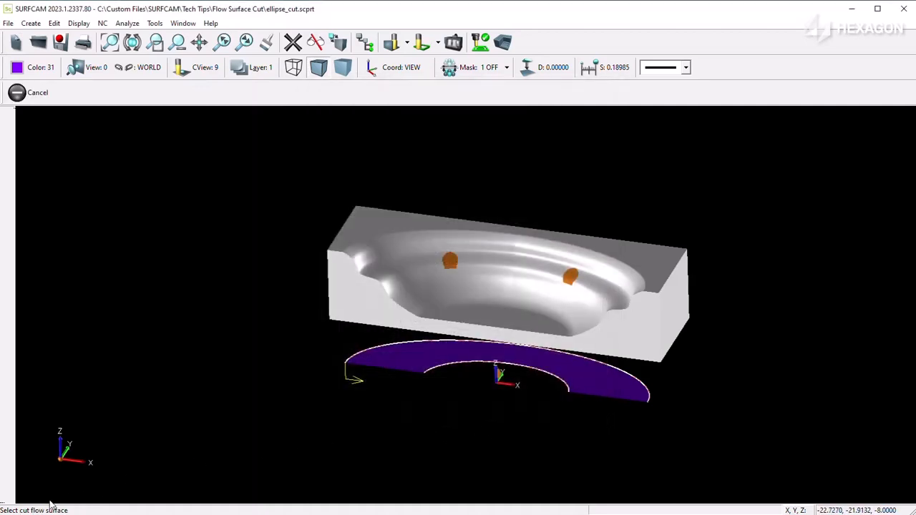
mouse_move(417, 369)
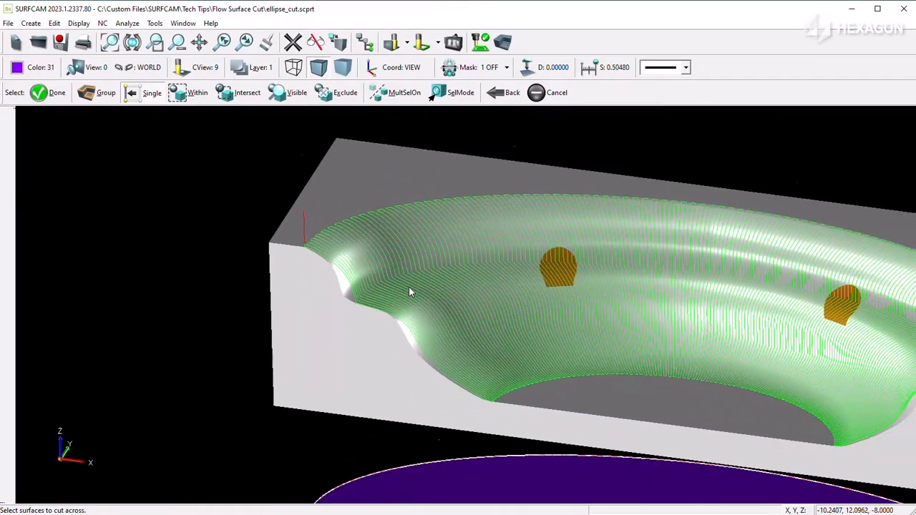
Select the flow surface to generate the planar toolpath across the cavity.
left_click_drag(501, 286, 429, 300)
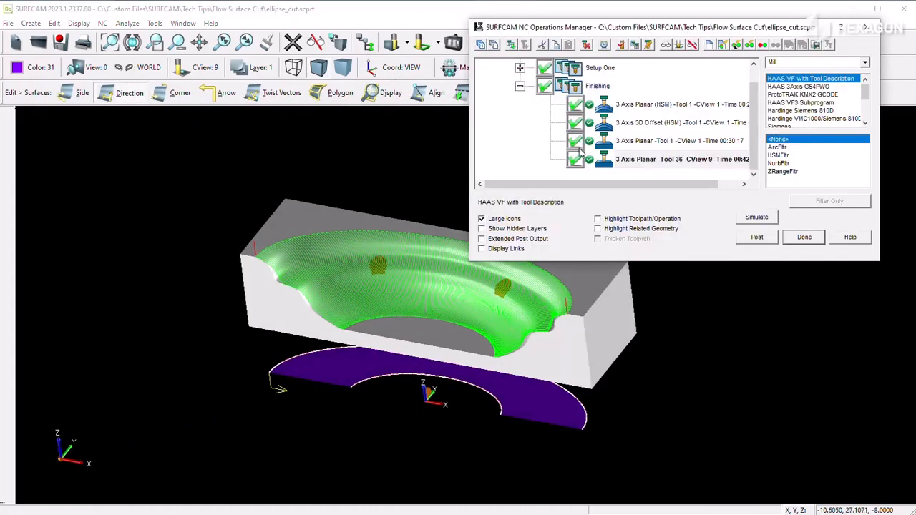
left_click(680, 117)
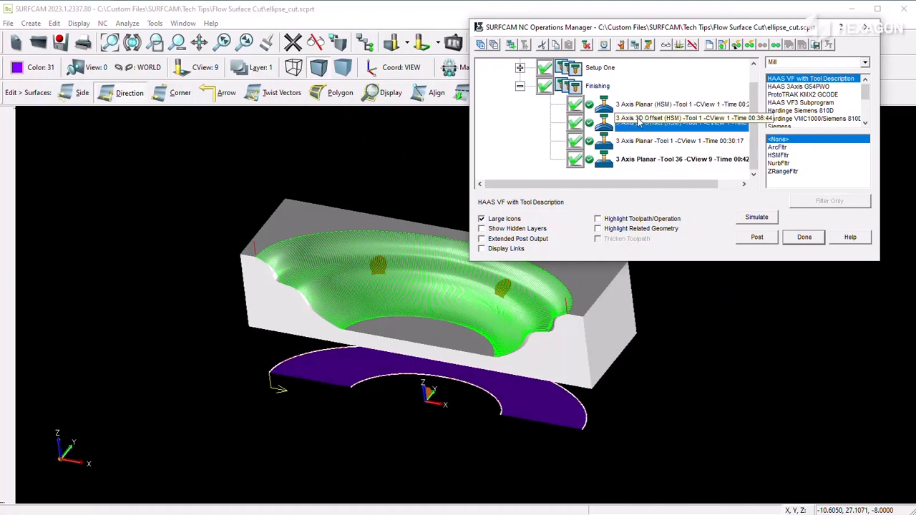
left_click(680, 159)
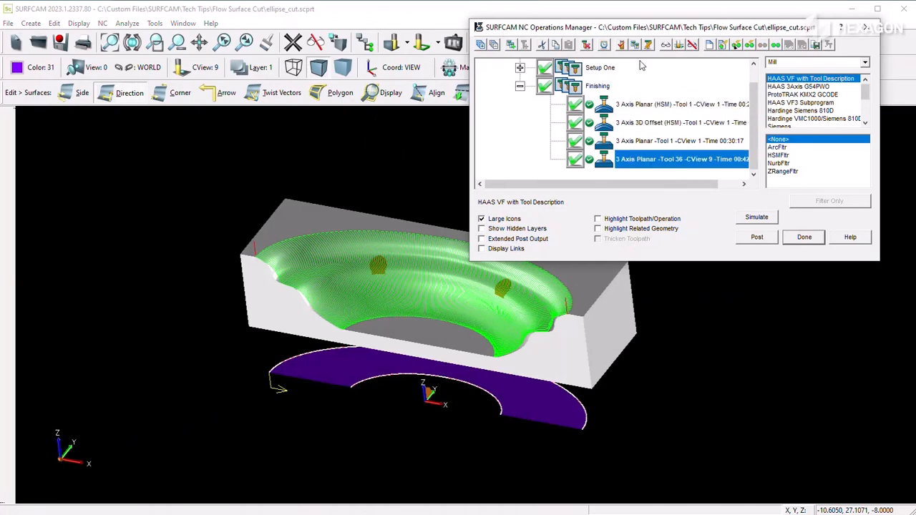